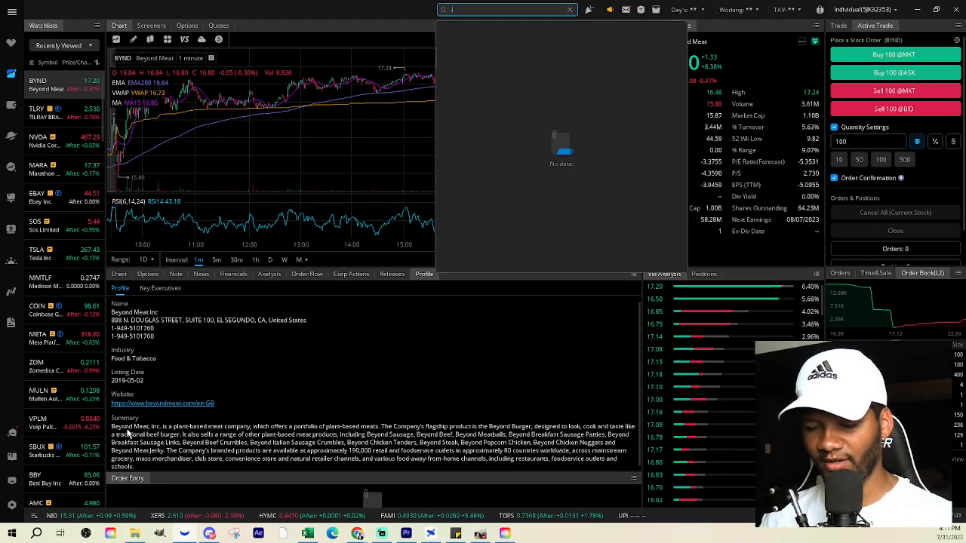
Dismiss the 'No data' search dropdown to reveal the BYND chart and profile.
click(570, 9)
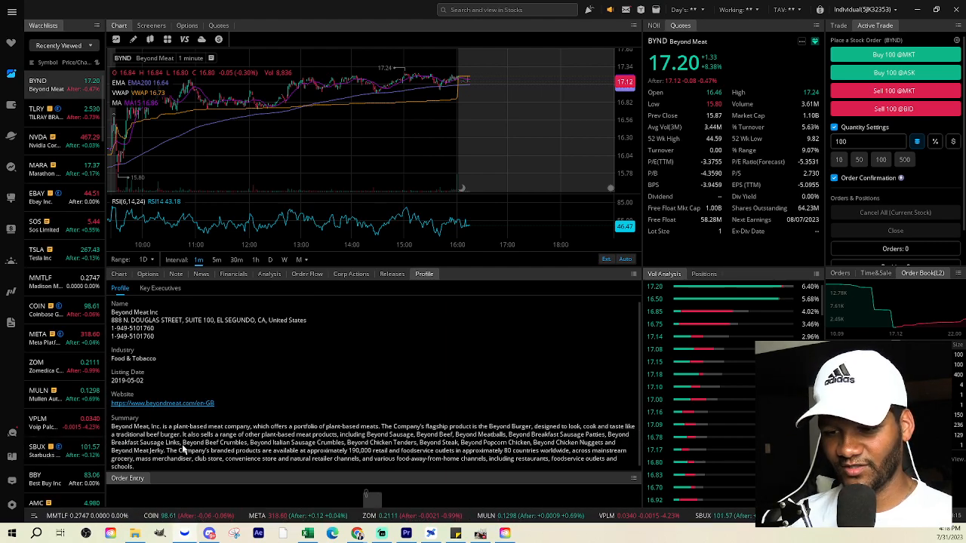
mouse_move(246, 449)
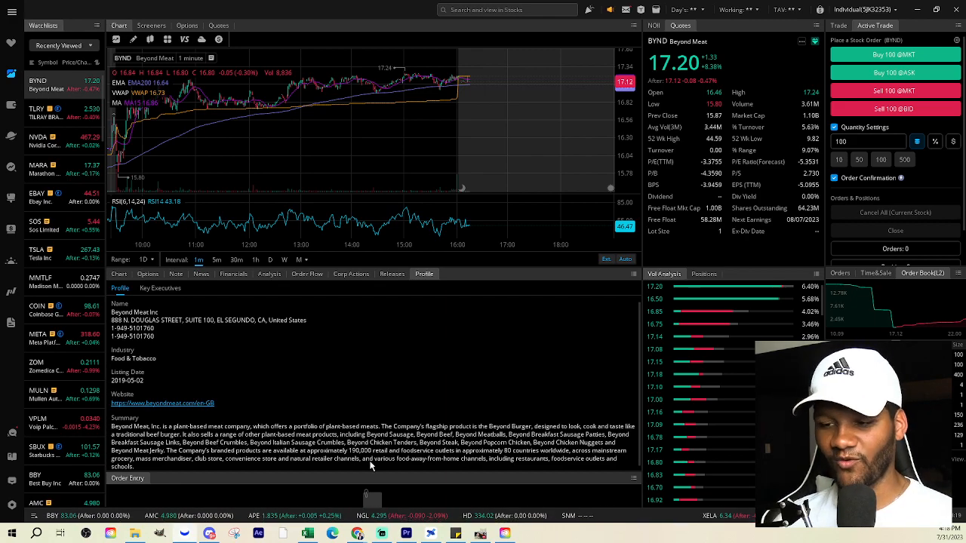
mouse_move(252, 403)
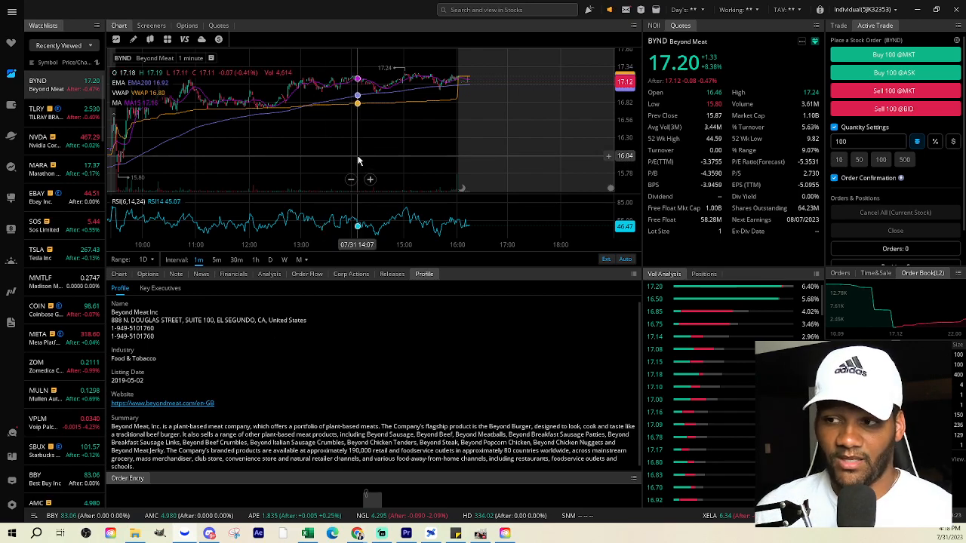
mouse_move(338, 141)
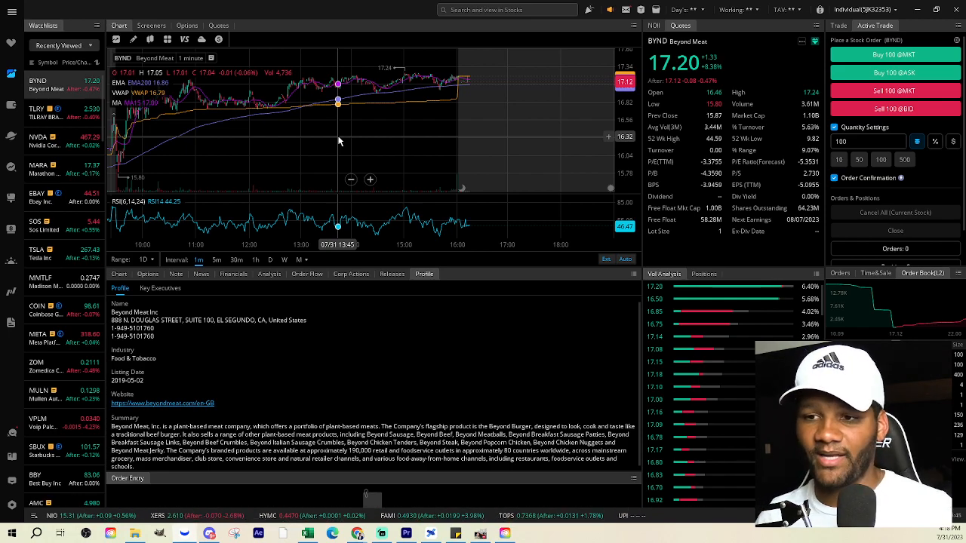
mouse_move(295, 137)
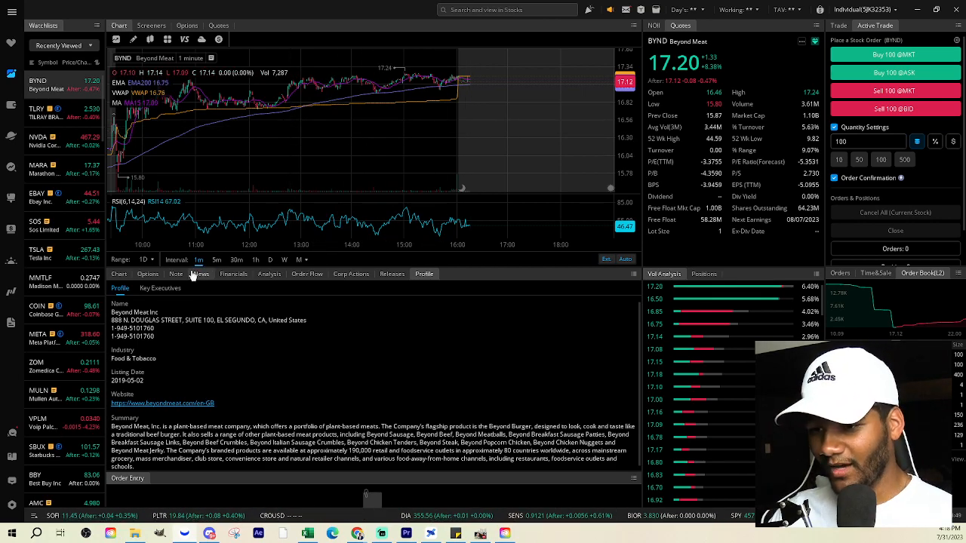
click(269, 259)
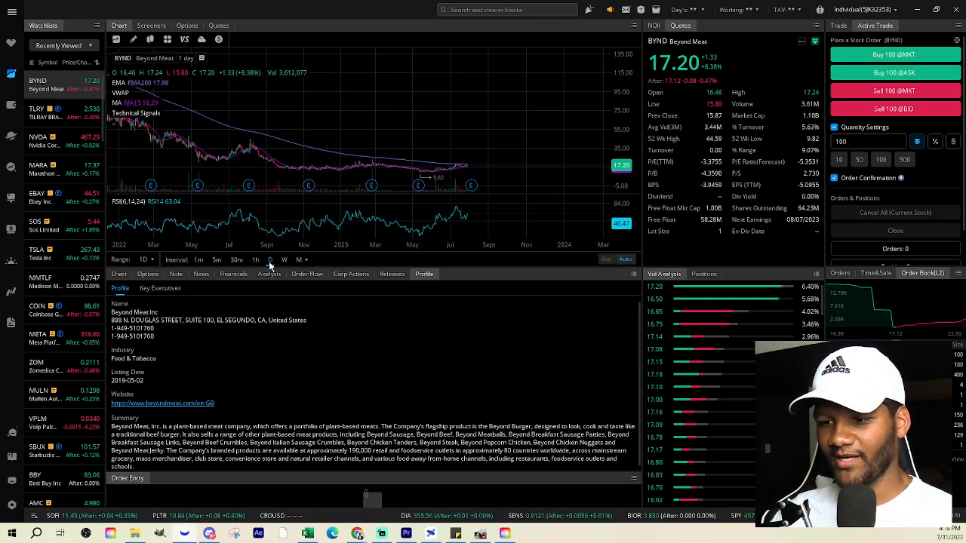
click(198, 259)
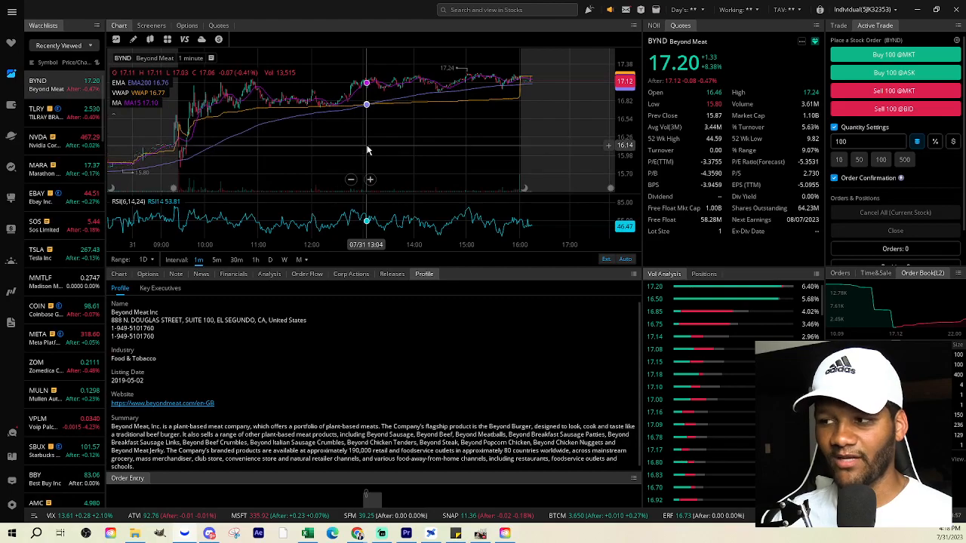
mouse_move(431, 143)
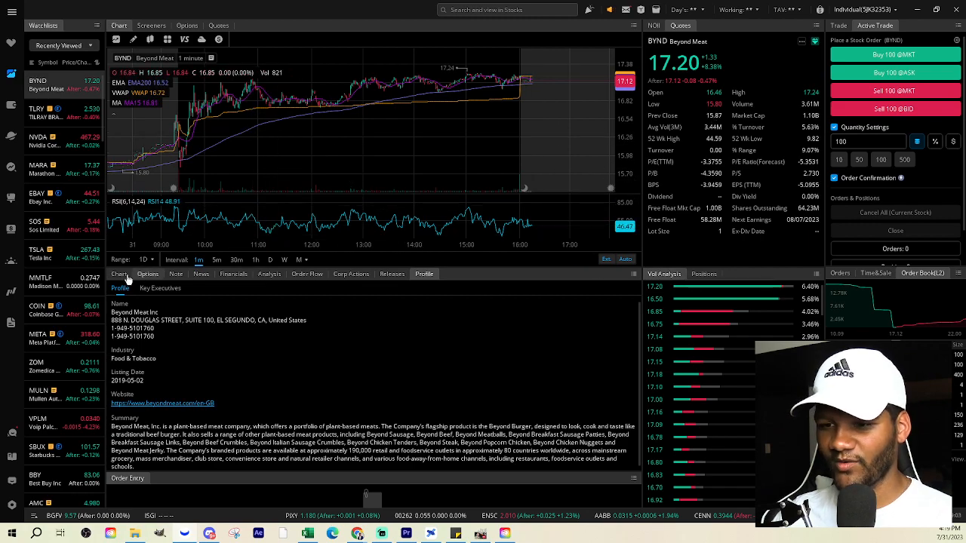
Add a second BYND price chart with monthly candles beneath the 1-minute chart.
click(119, 273)
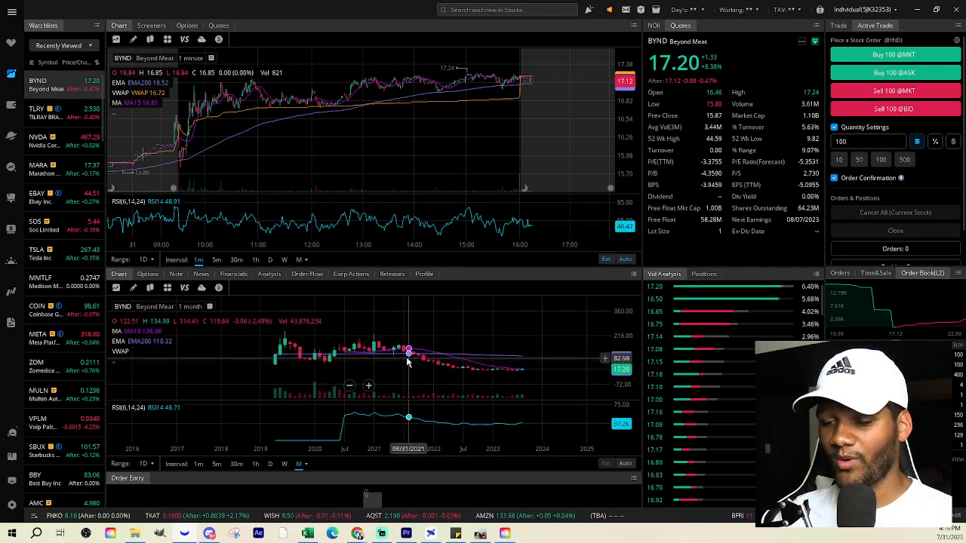
mouse_move(526, 379)
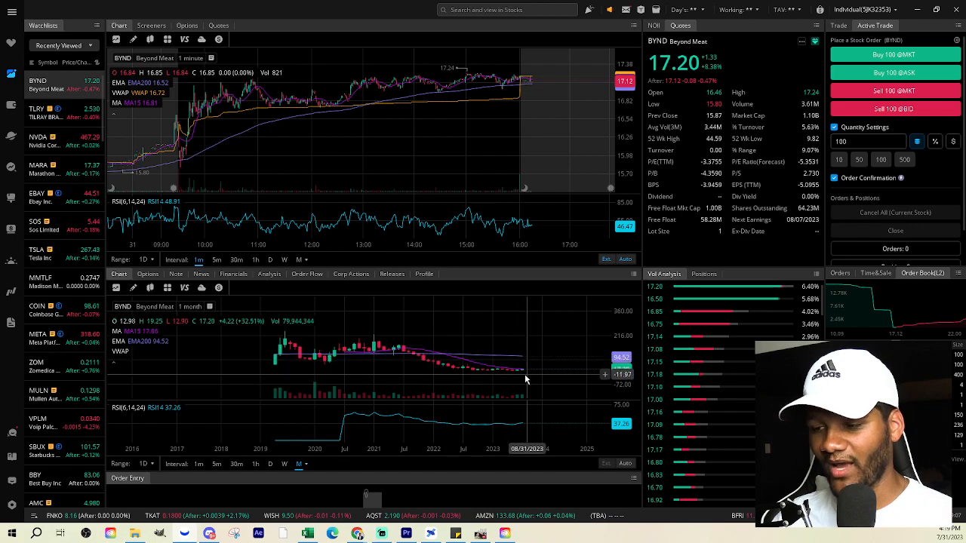
mouse_move(492, 370)
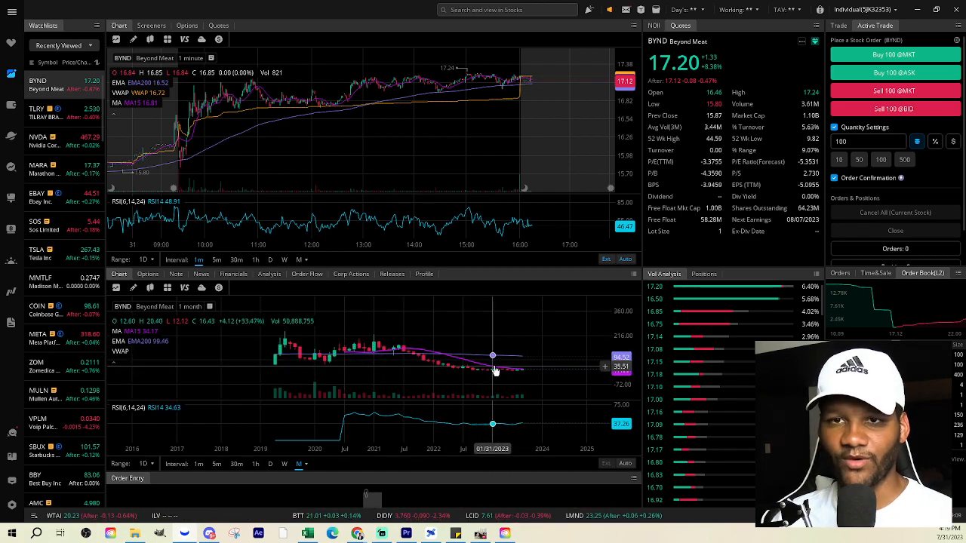
mouse_move(300, 345)
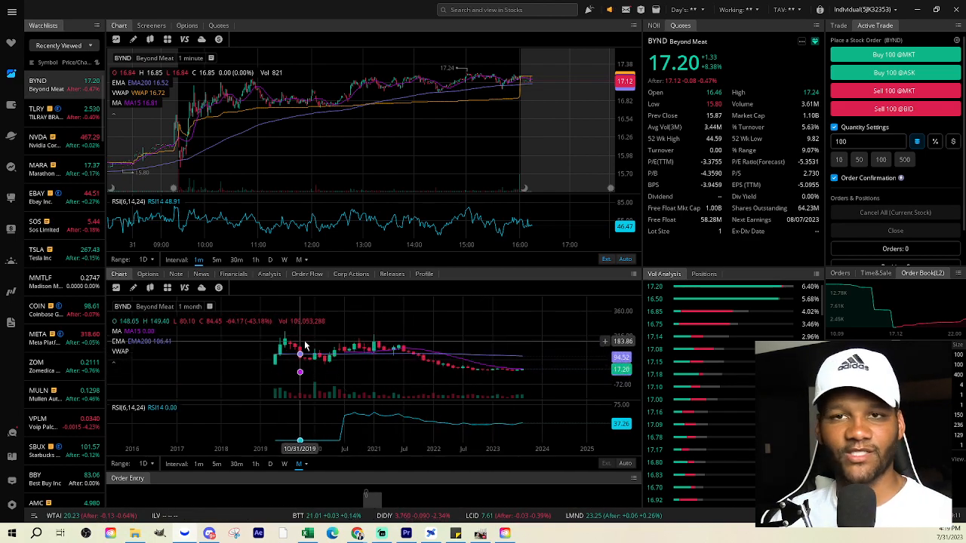
mouse_move(295, 353)
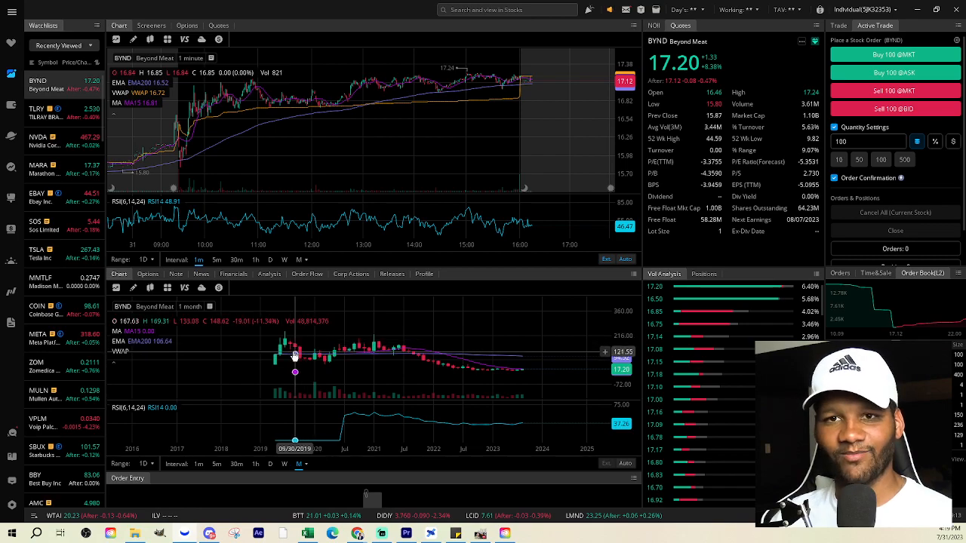
mouse_move(399, 352)
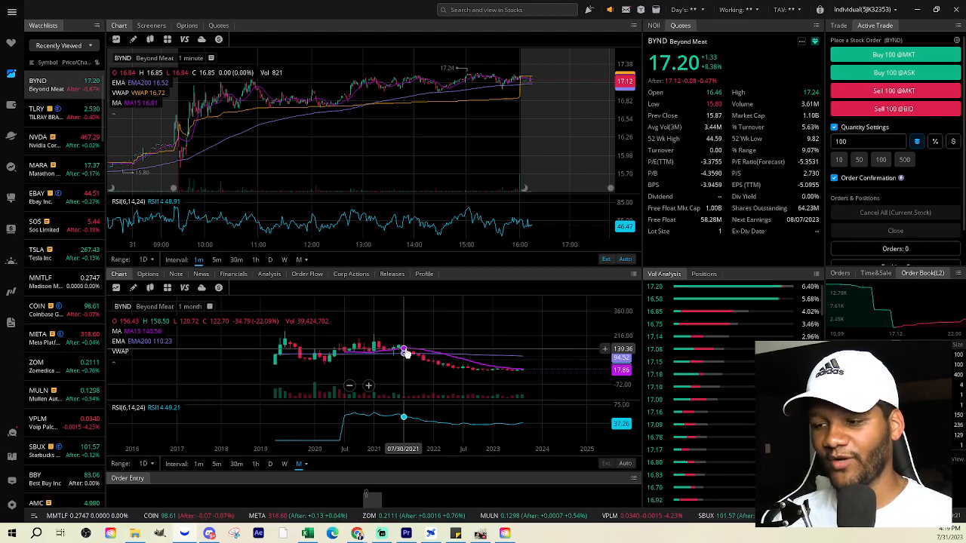
mouse_move(408, 351)
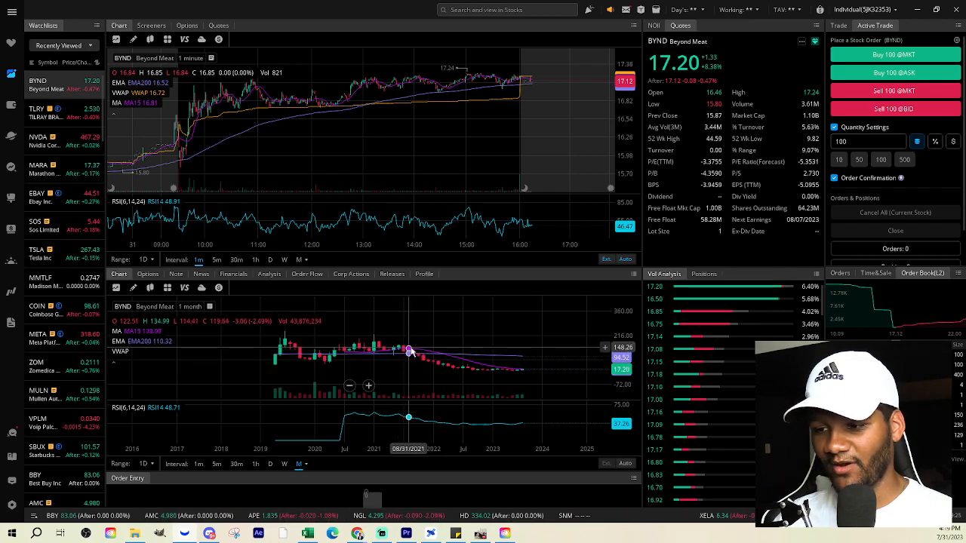
mouse_move(443, 369)
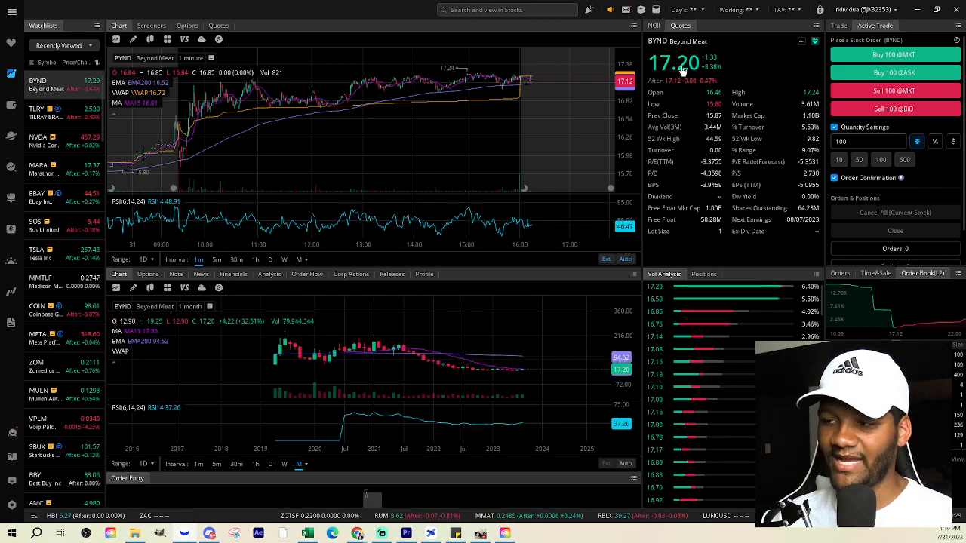
mouse_move(773, 83)
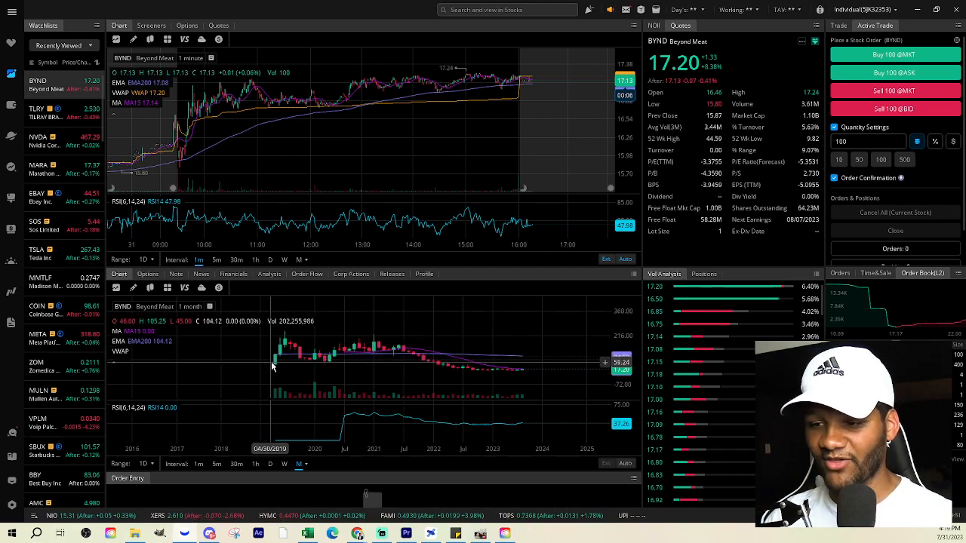
mouse_move(275, 364)
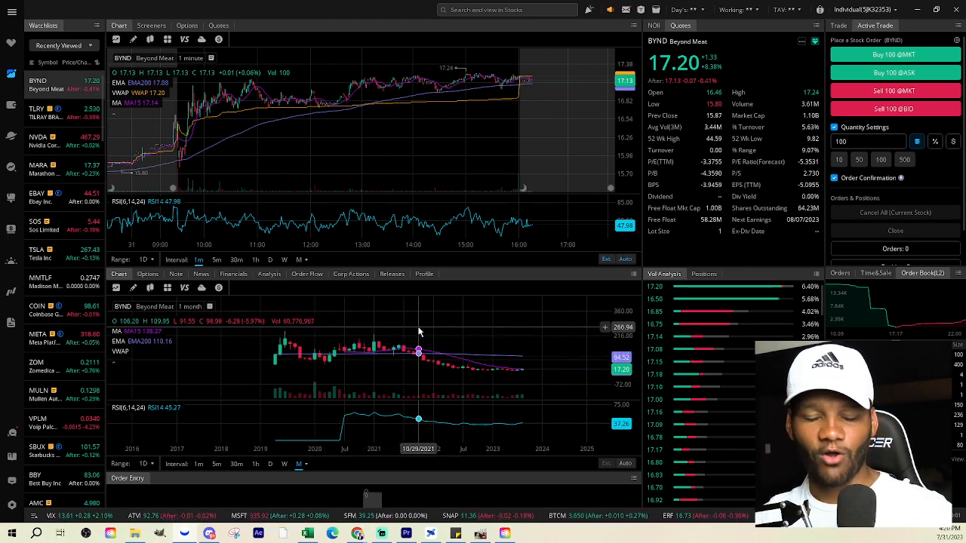
mouse_move(400, 350)
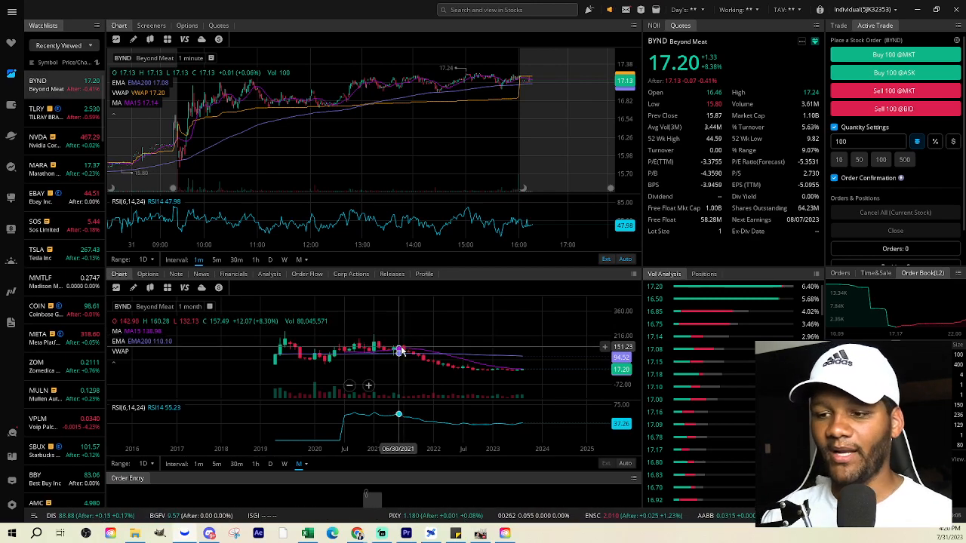
mouse_move(432, 352)
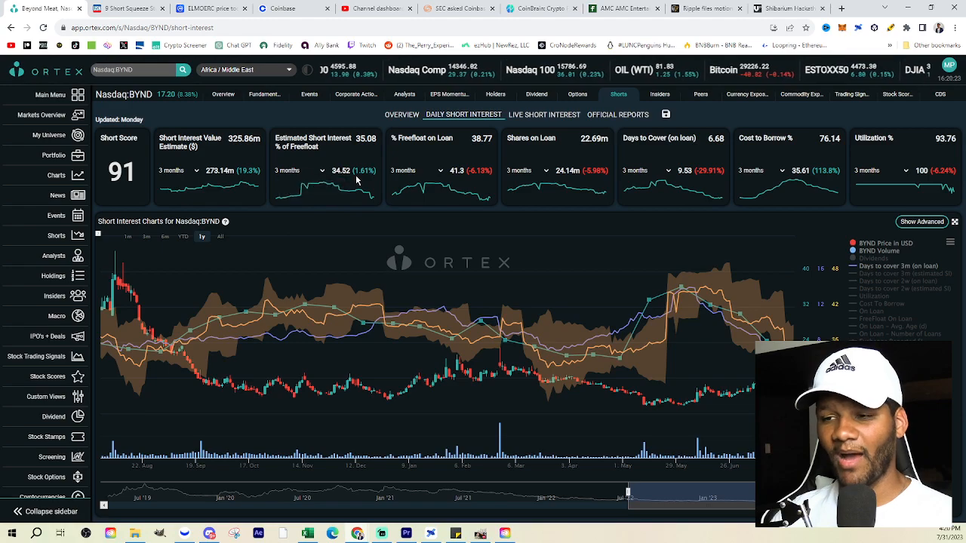
Try 12- and 18-month comparison periods for BYND short interest, then settle on 6 months.
click(297, 170)
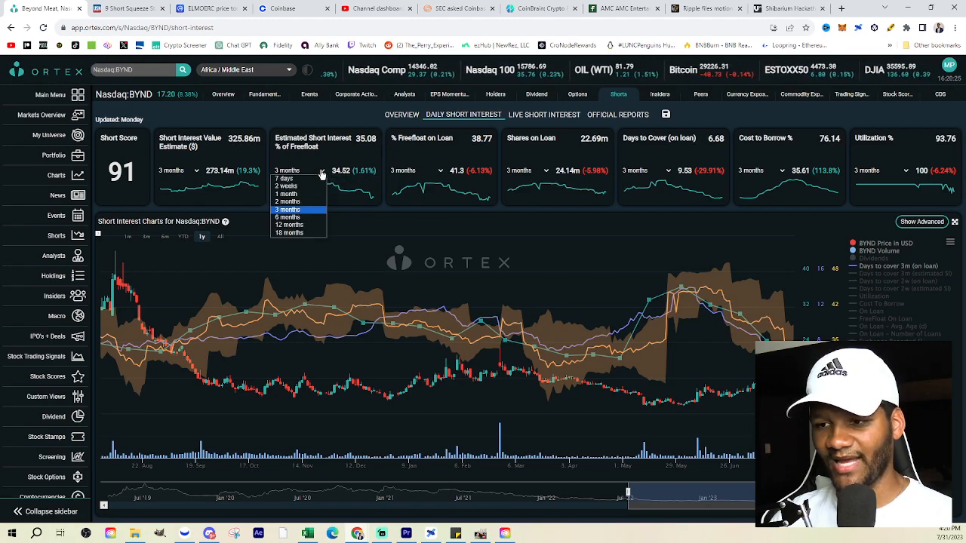
click(289, 224)
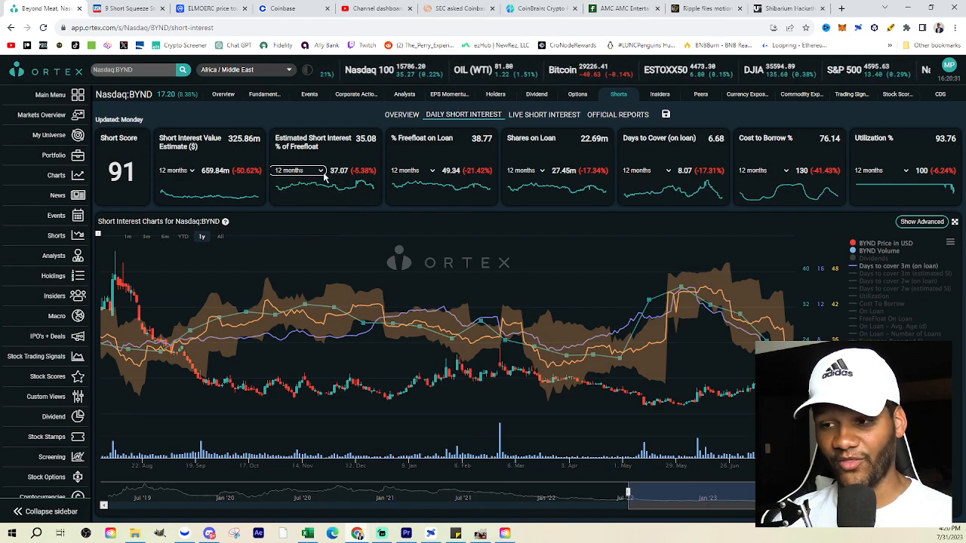
click(298, 170)
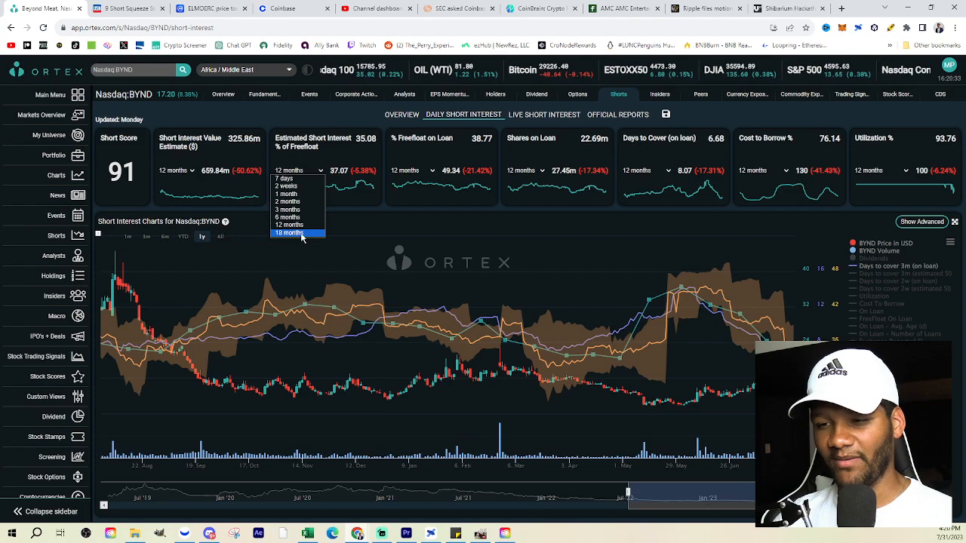
click(289, 232)
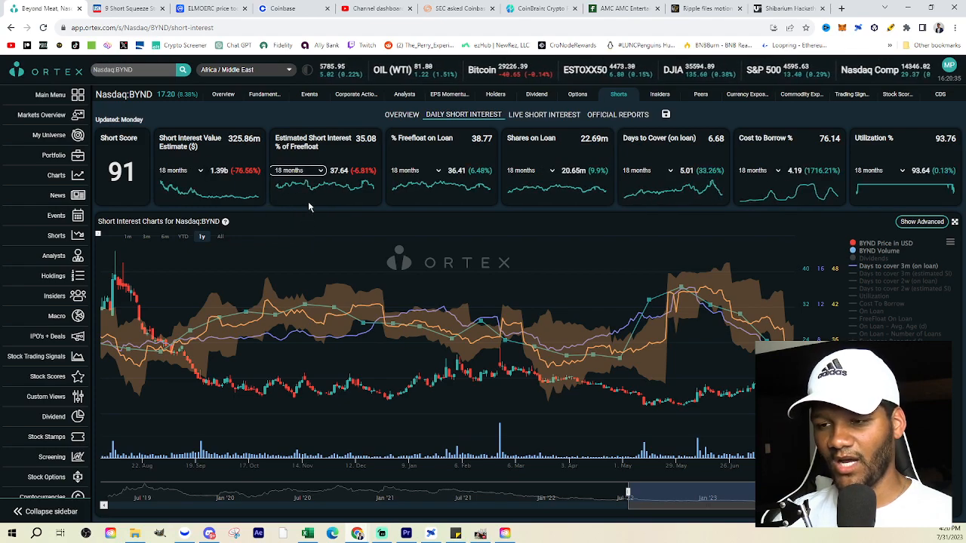
click(298, 169)
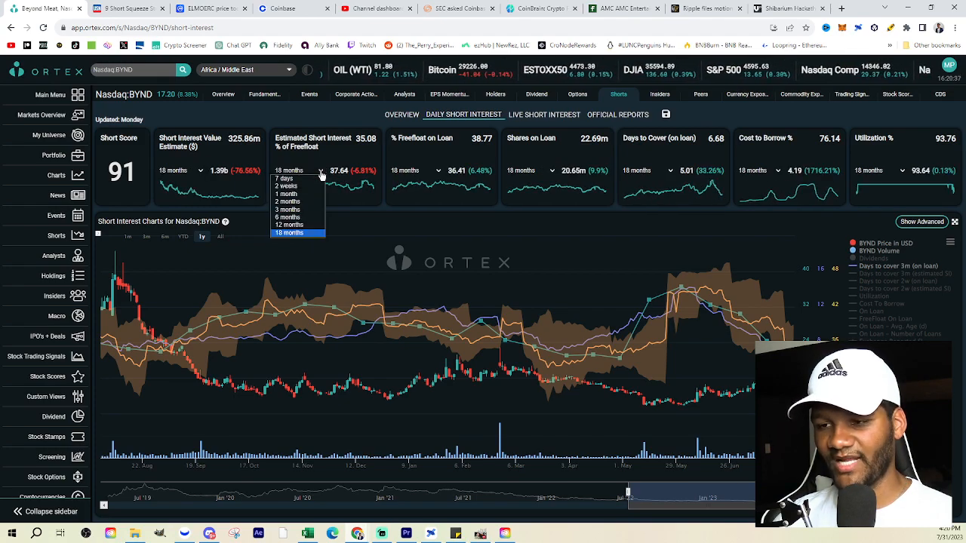
click(287, 217)
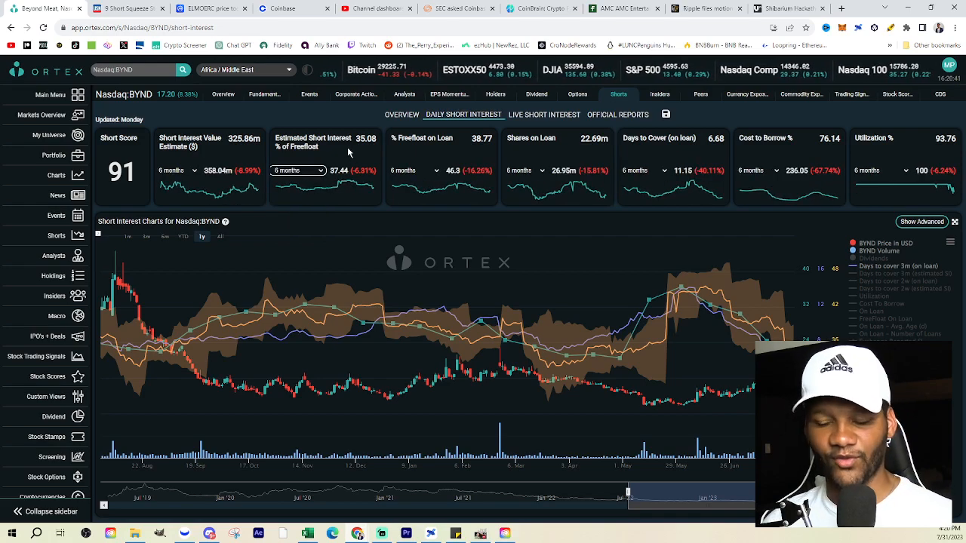
mouse_move(341, 159)
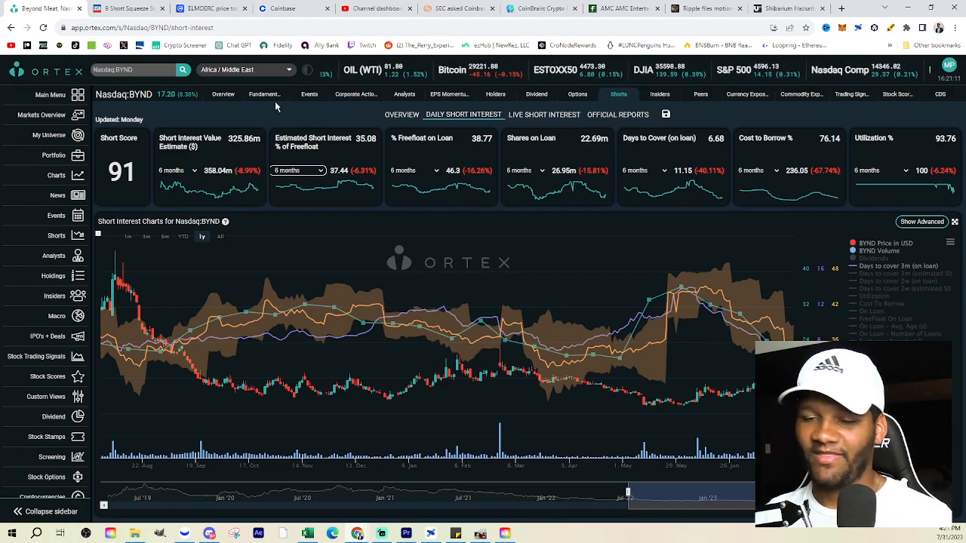
Open the US News short-squeeze article and scroll to BYND's 43.1% short-interest table.
click(124, 8)
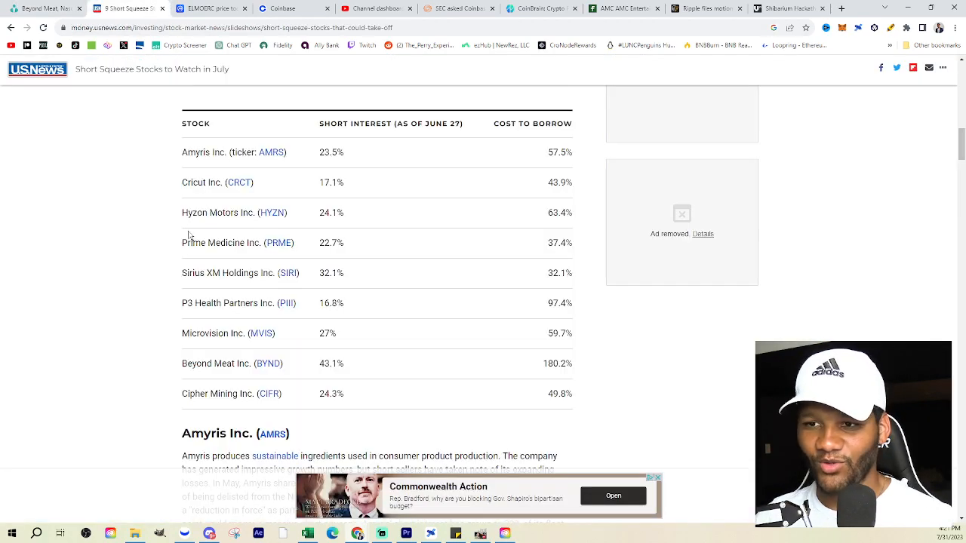
scroll(up, 3)
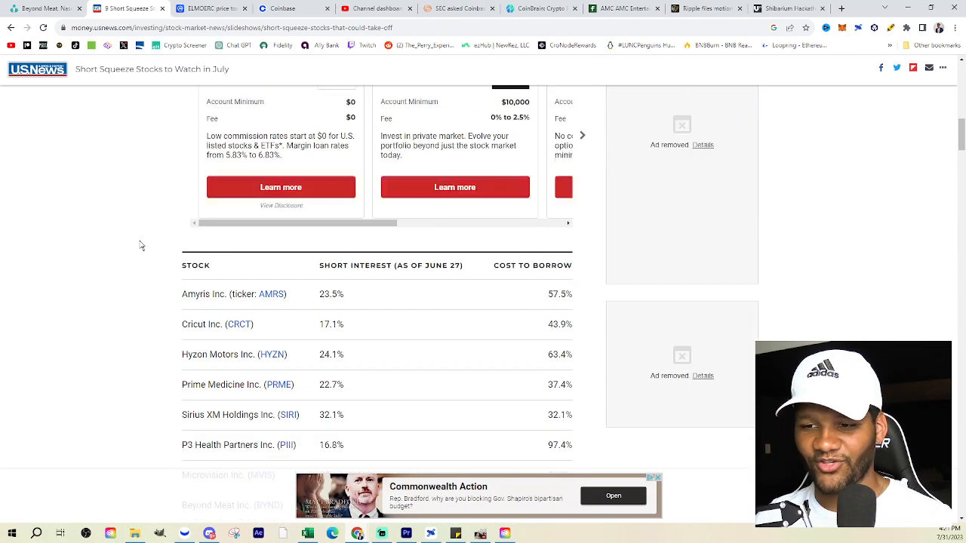
scroll(down, 3)
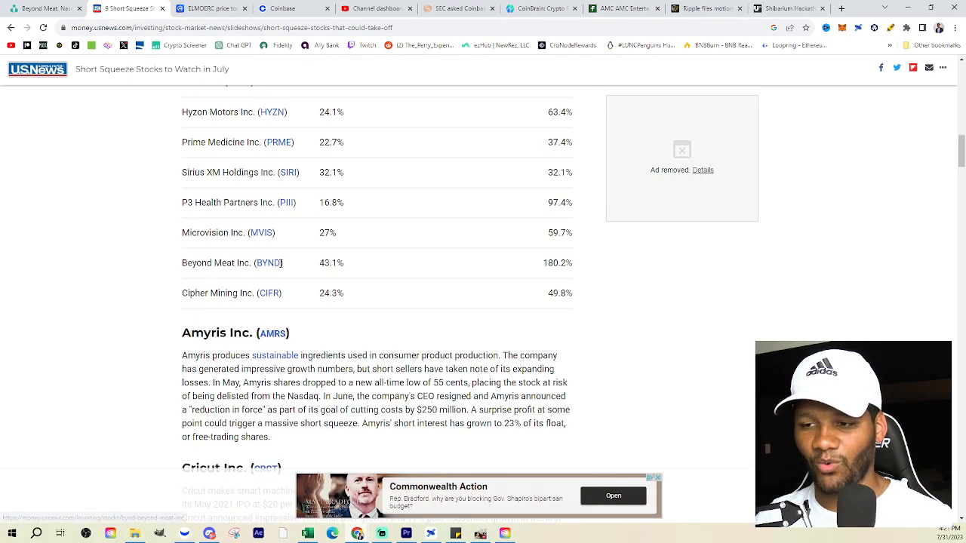
scroll(up, 3)
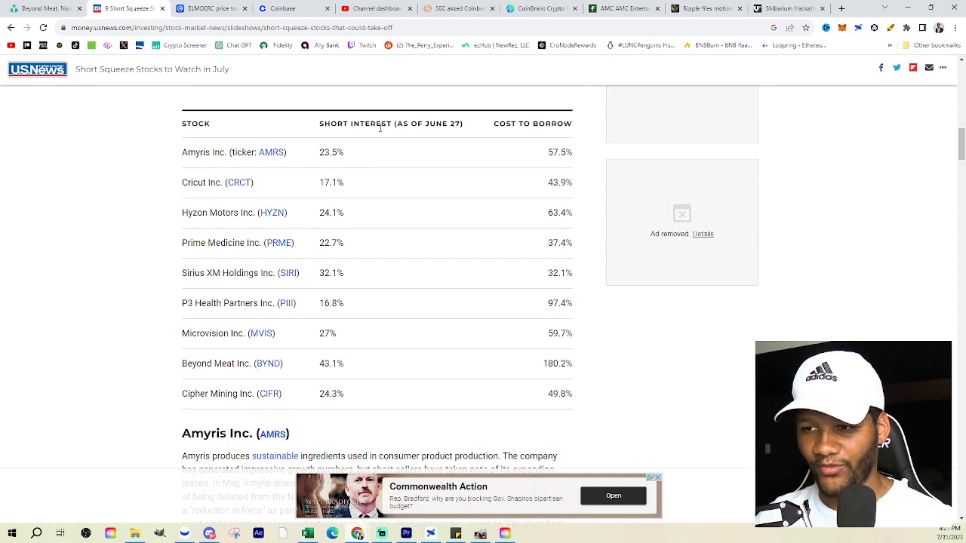
mouse_move(463, 136)
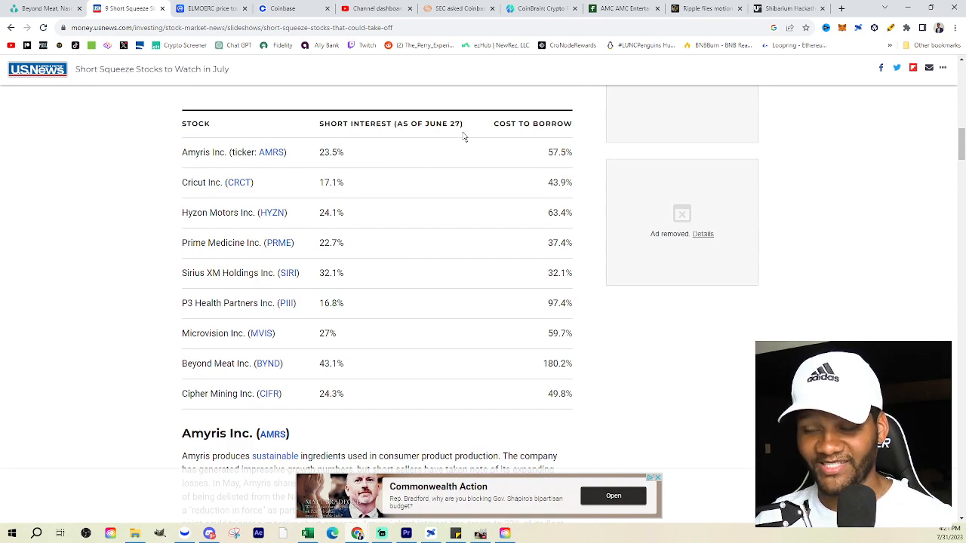
mouse_move(557, 382)
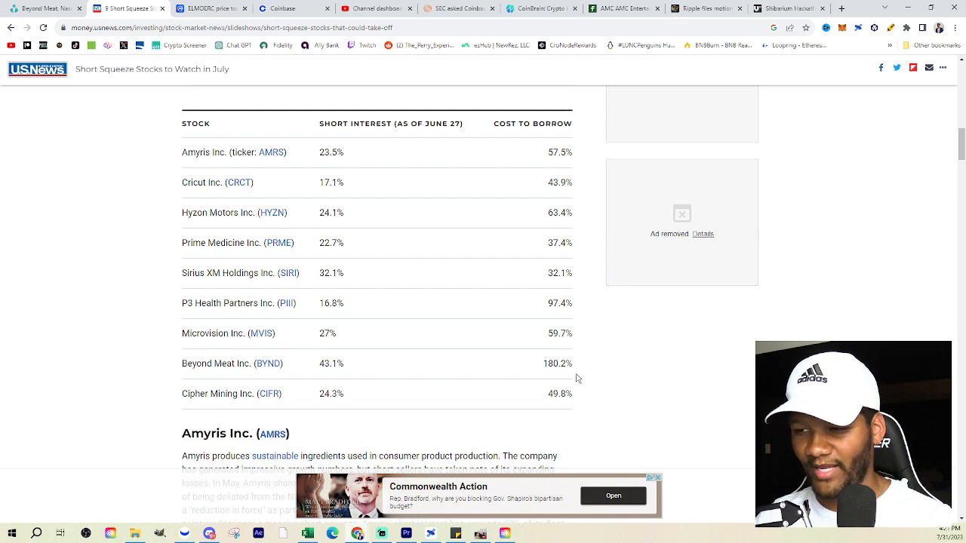
mouse_move(392, 379)
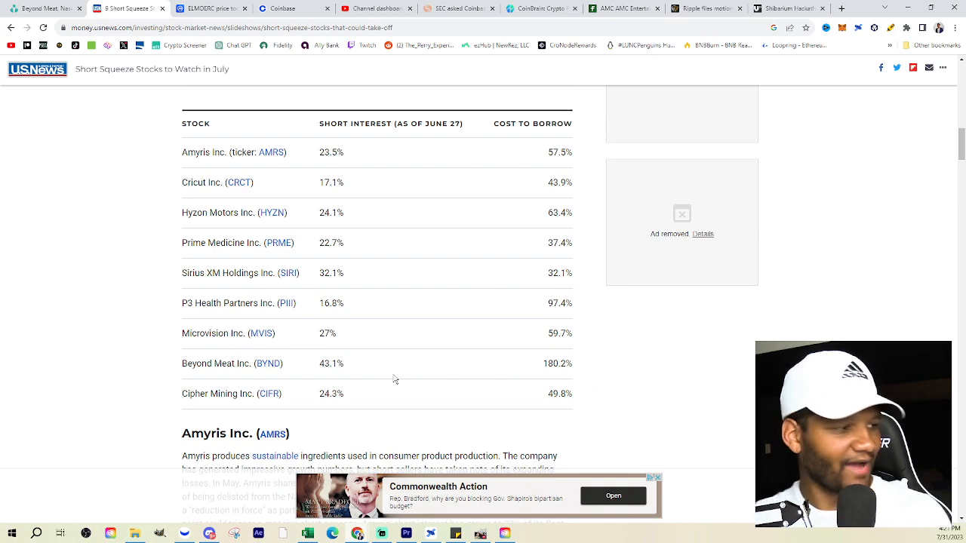
mouse_move(308, 324)
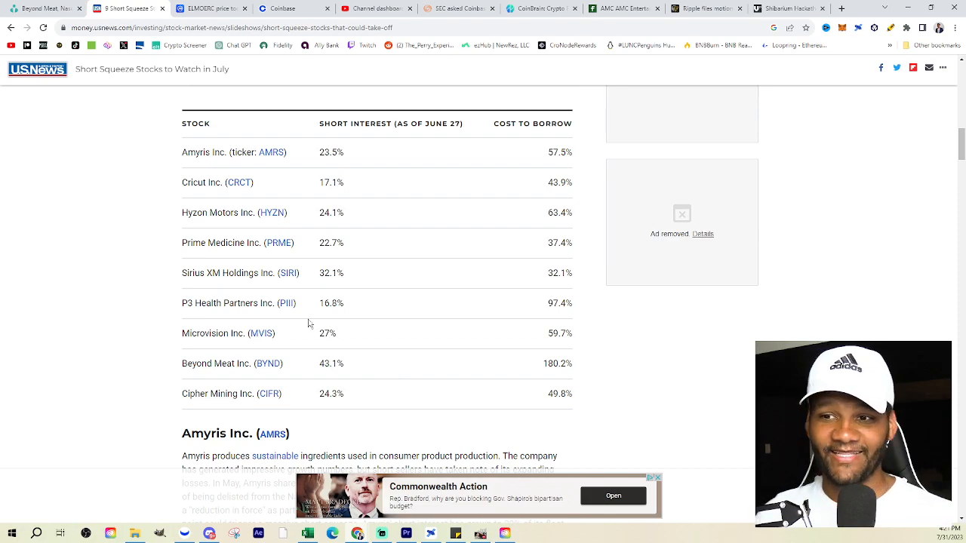
mouse_move(45, 8)
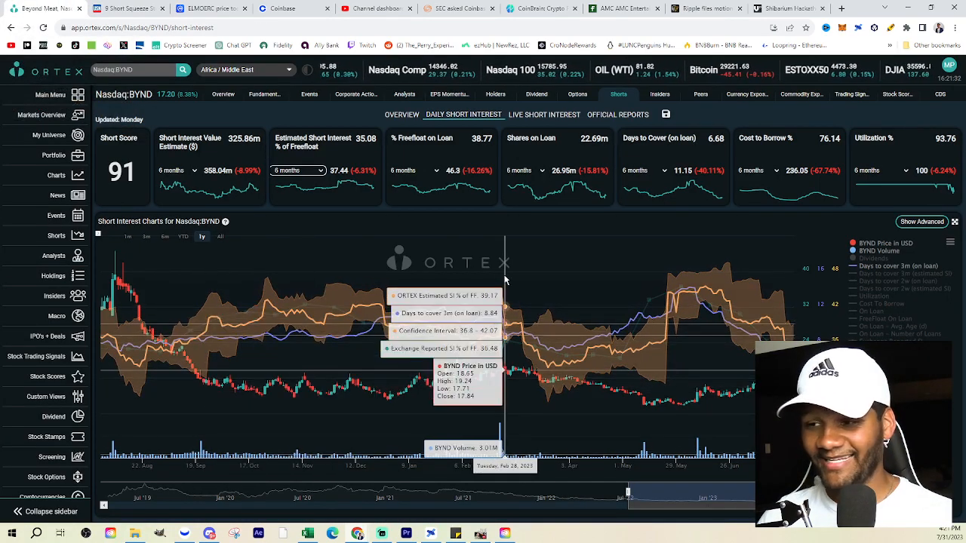
mouse_move(334, 225)
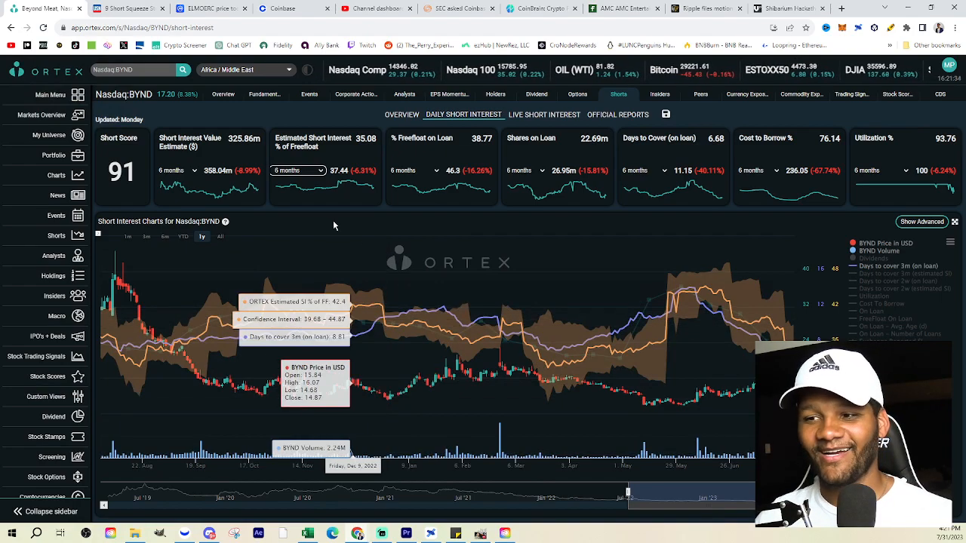